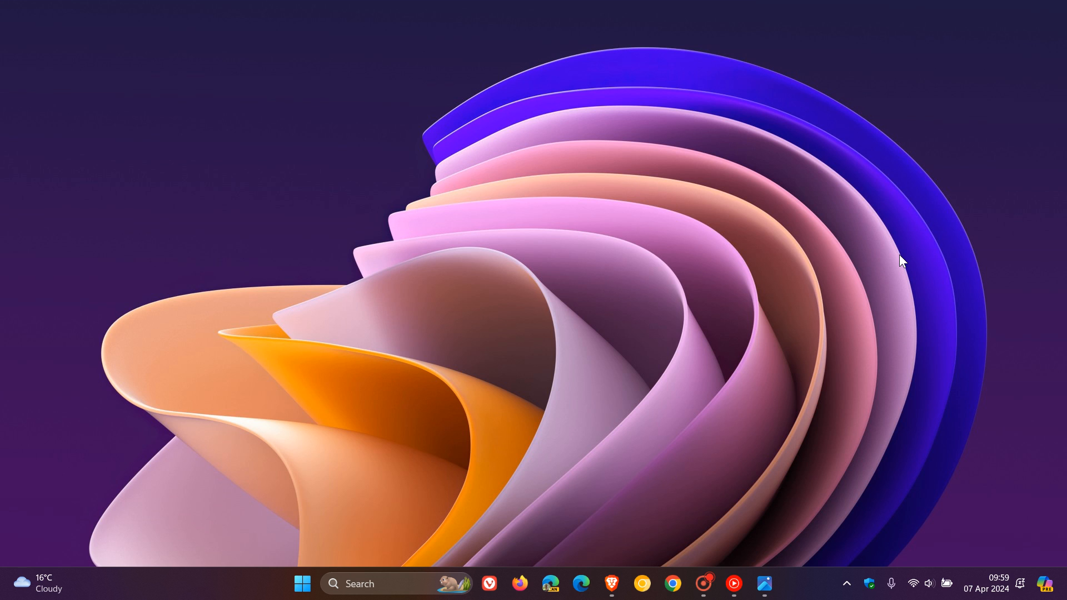
mouse_move(899, 274)
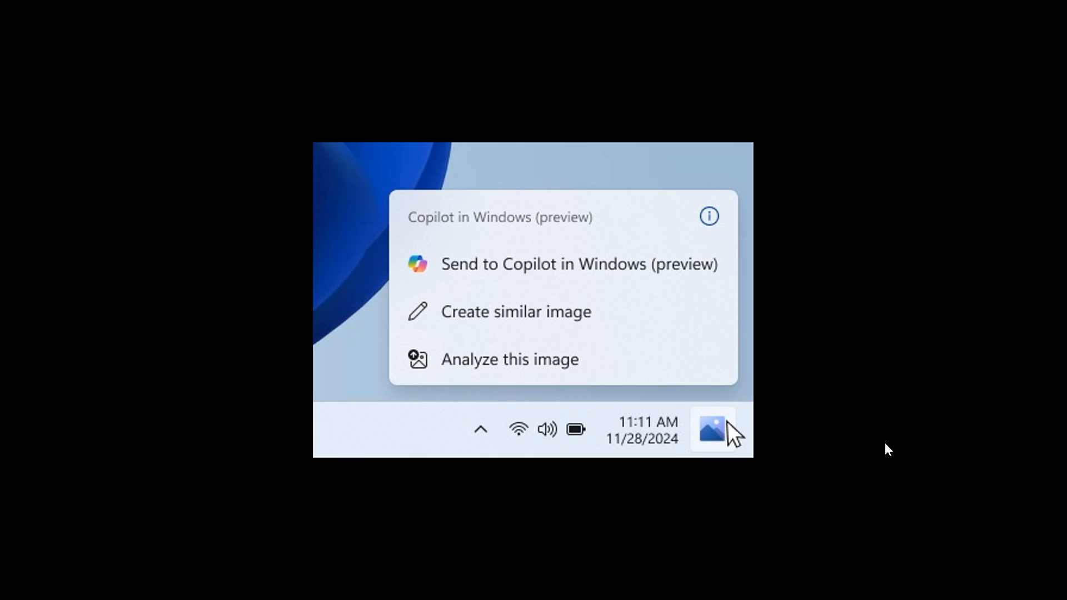
mouse_move(866, 362)
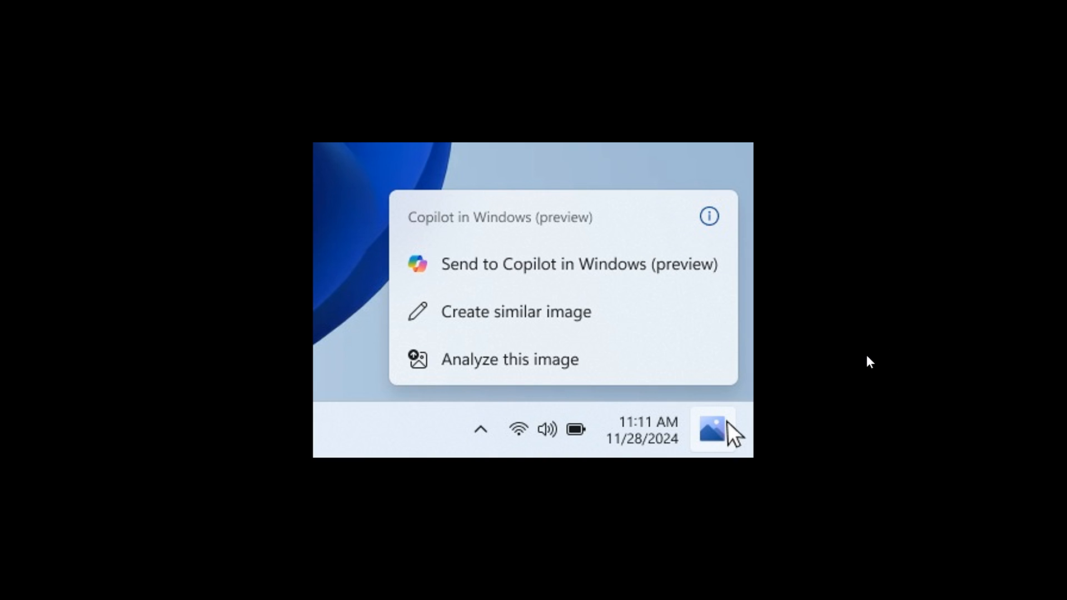
mouse_move(765, 440)
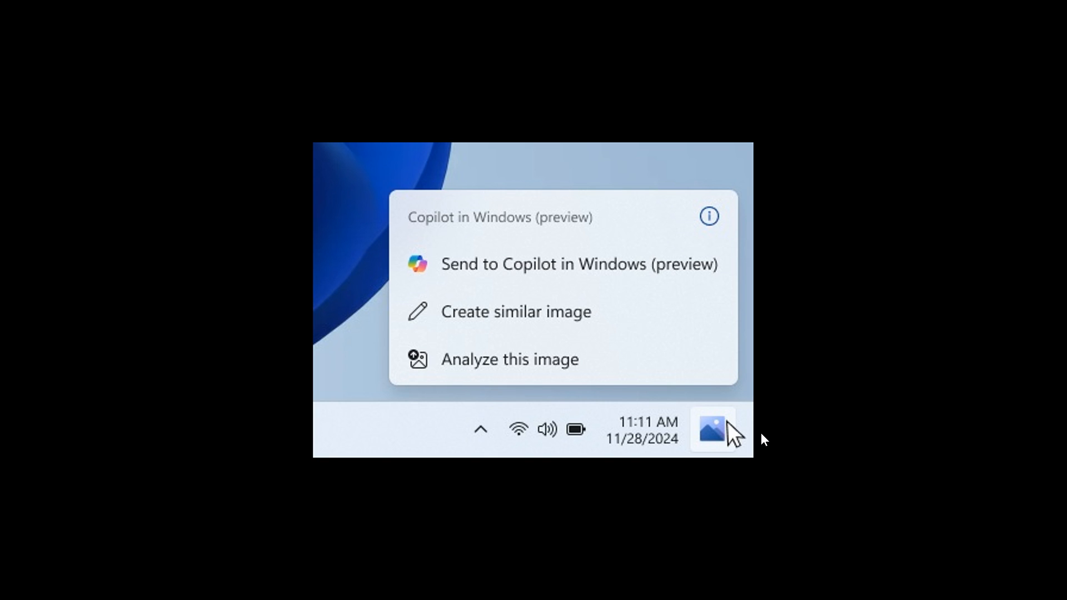
mouse_move(721, 445)
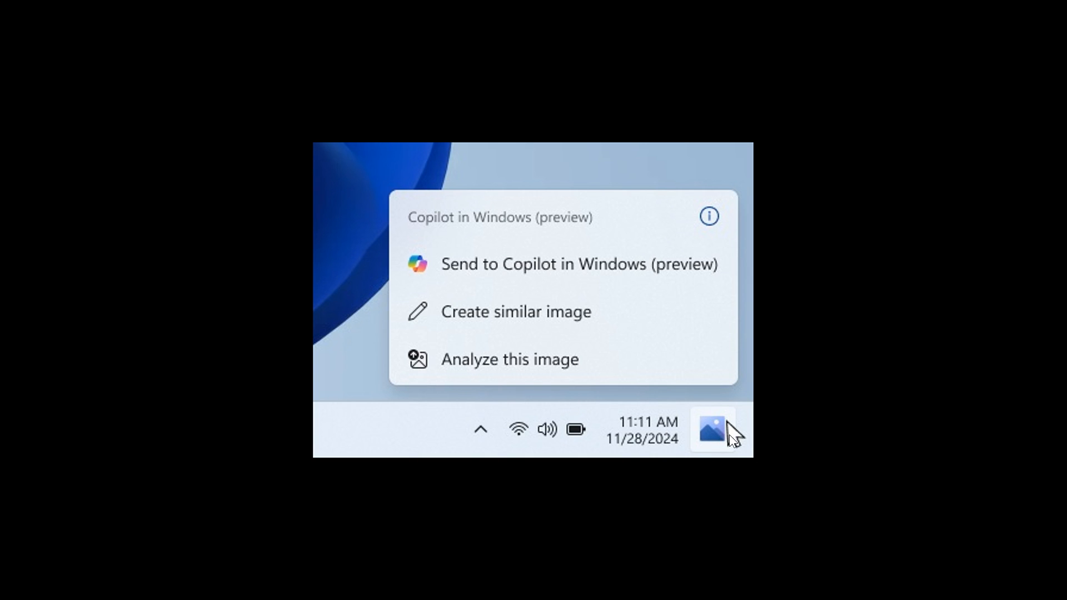
mouse_move(715, 445)
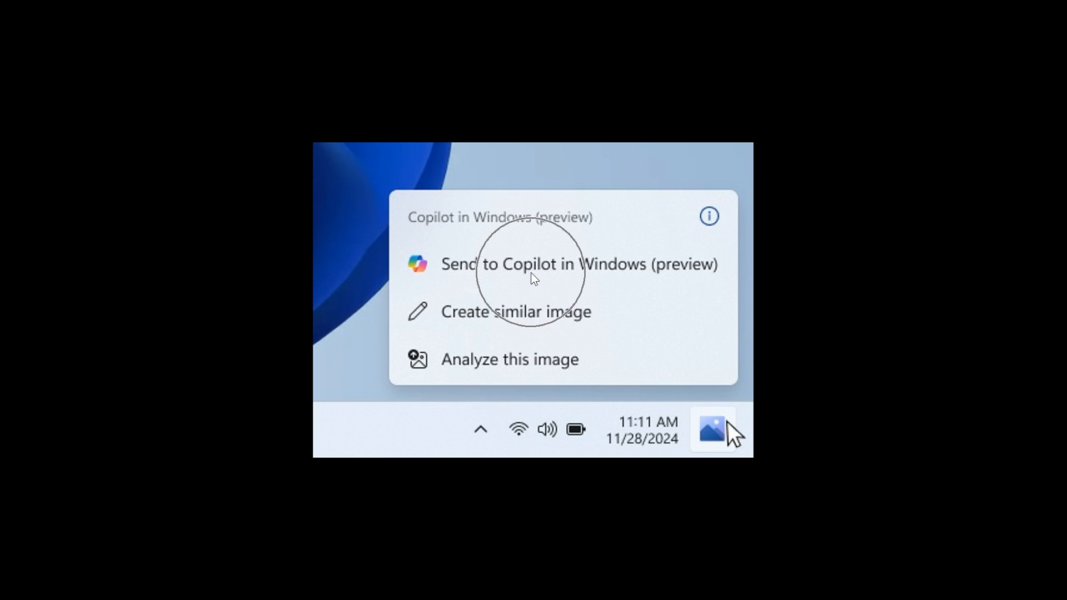
mouse_move(551, 324)
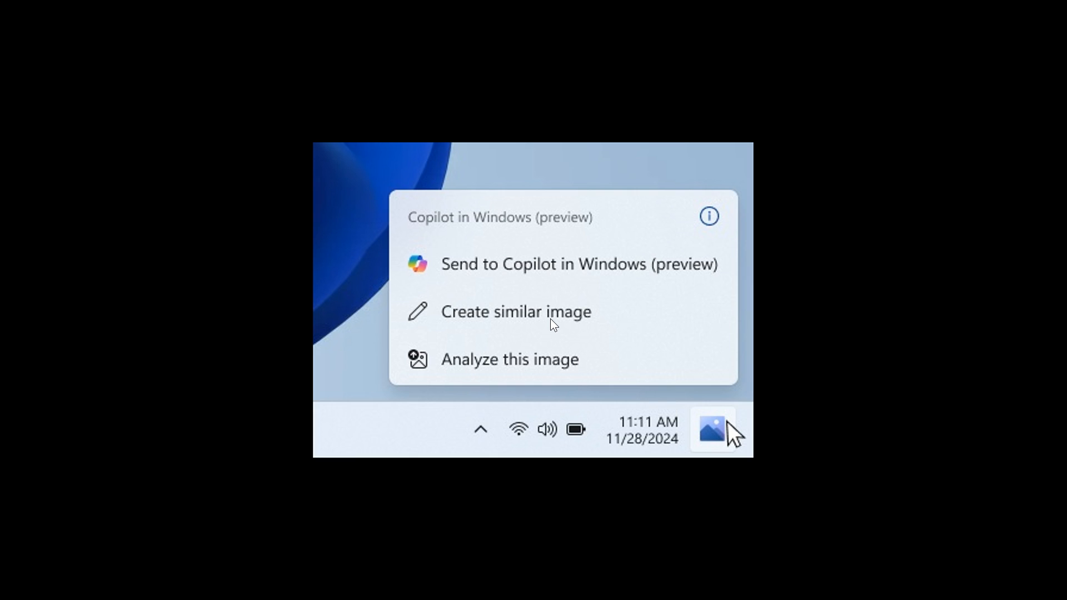
mouse_move(562, 370)
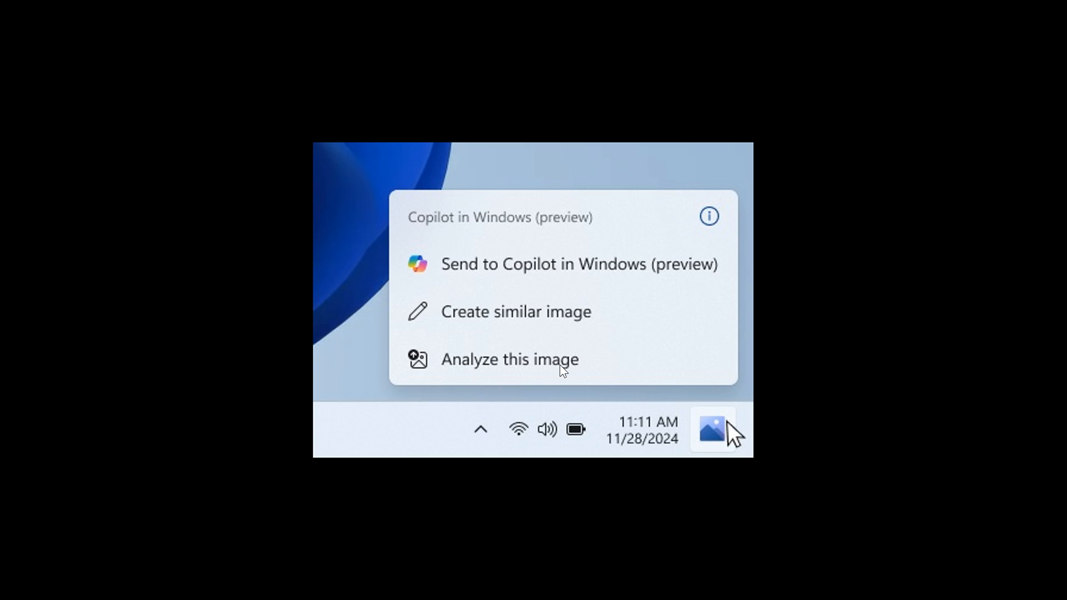
mouse_move(646, 307)
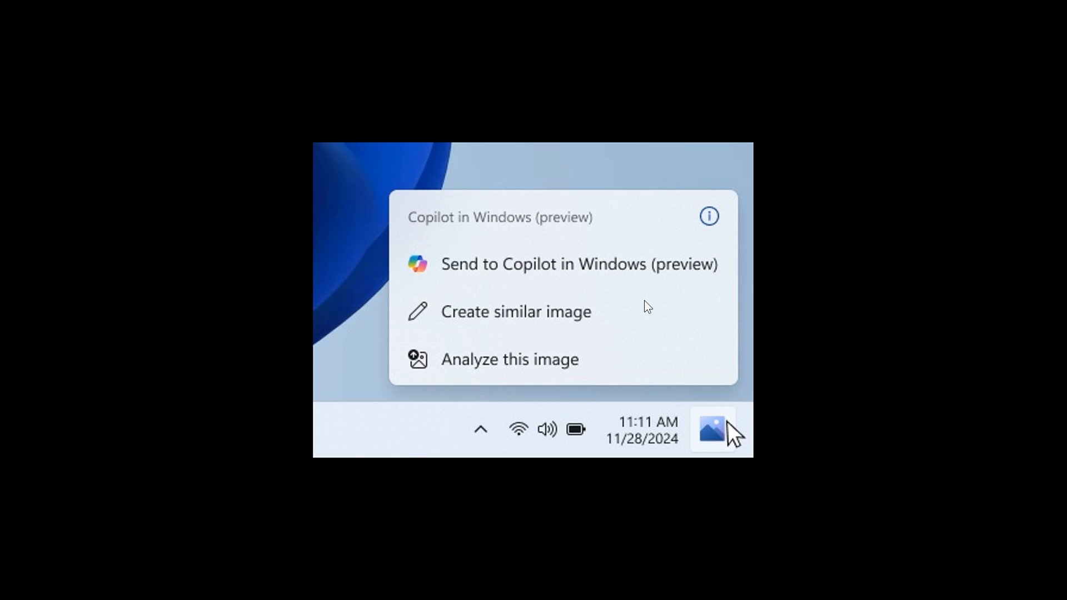
mouse_move(636, 303)
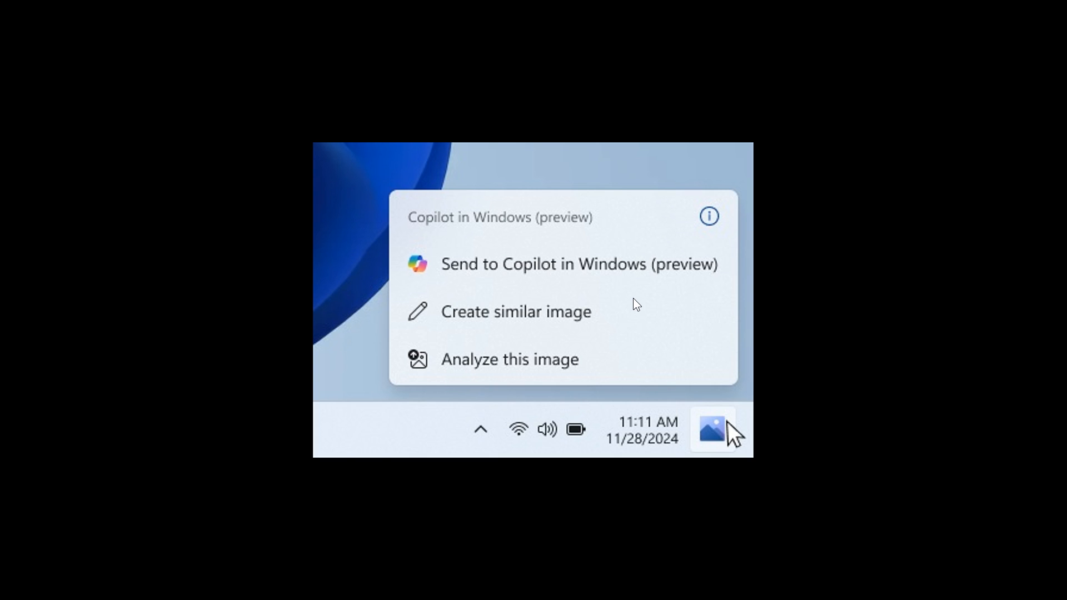
mouse_move(751, 334)
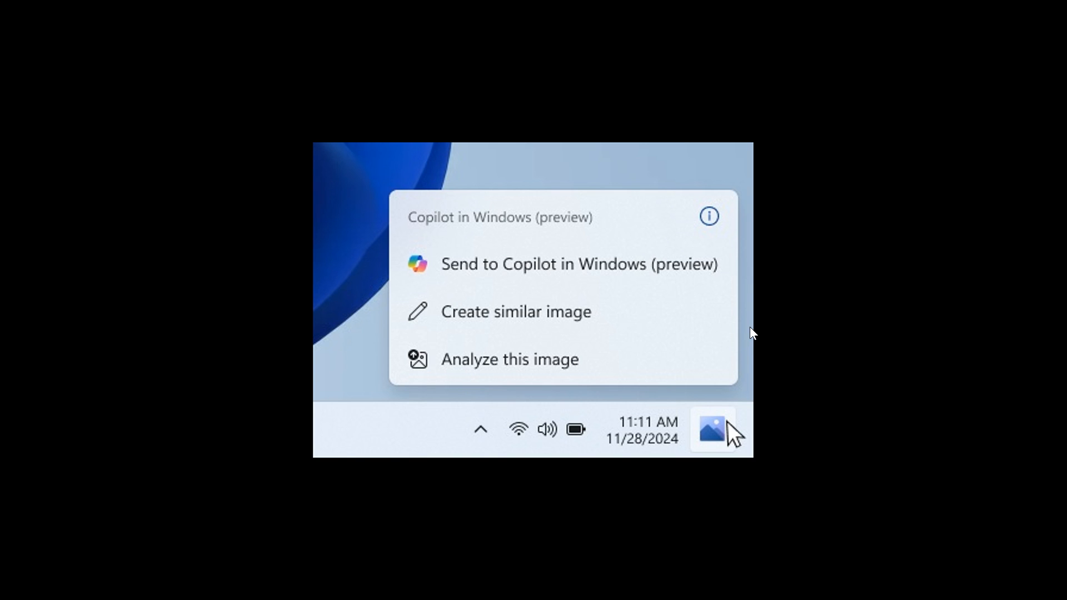
mouse_move(722, 418)
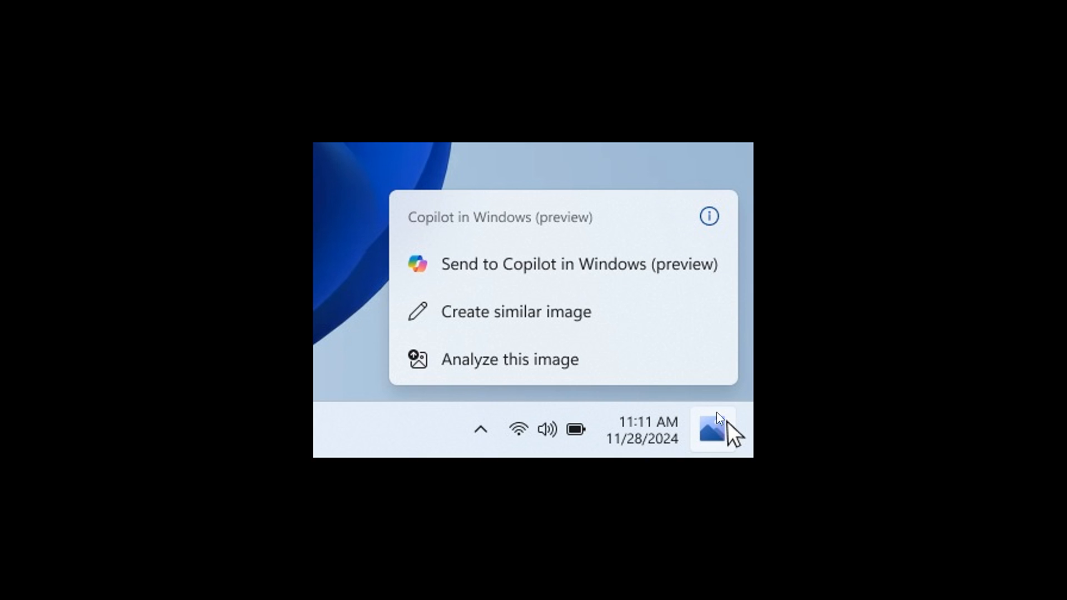
mouse_move(861, 351)
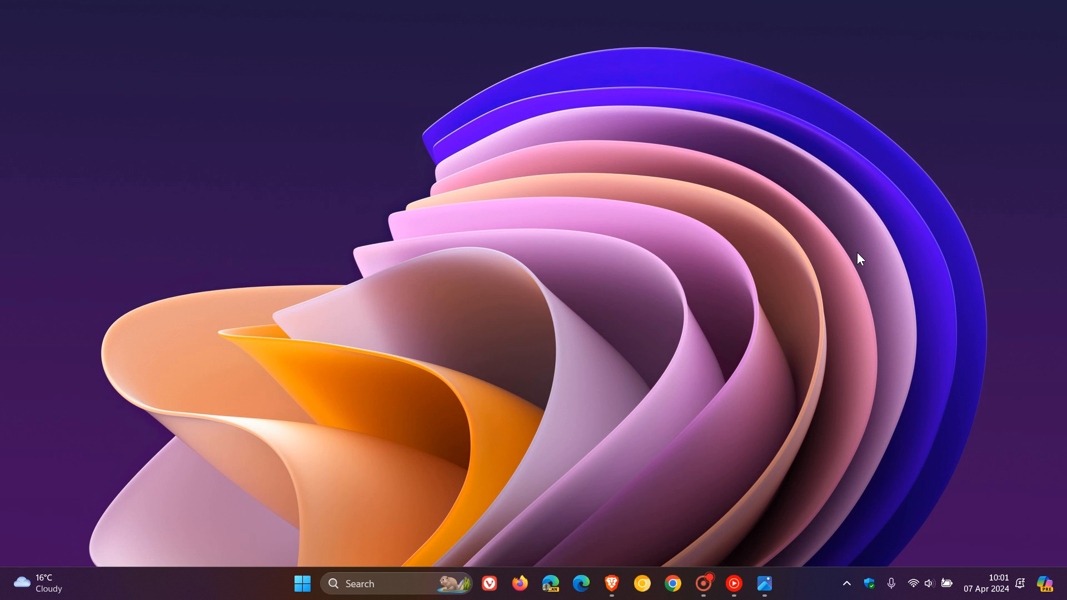
mouse_move(266, 590)
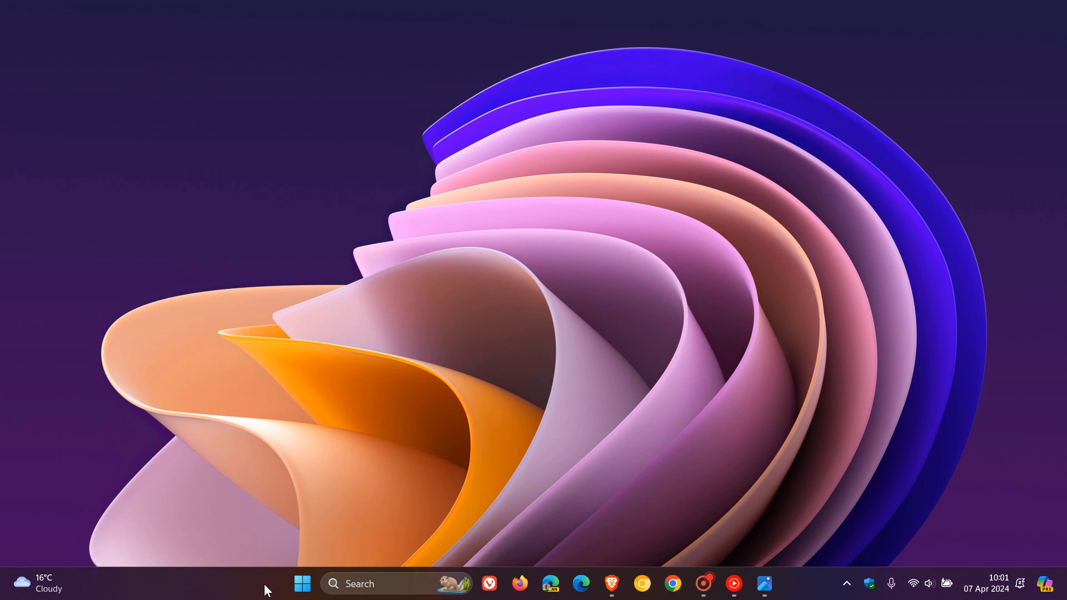
- Change Taskbar alignment from Center to Left via the taskbar's Taskbar settings page
right_click(268, 589)
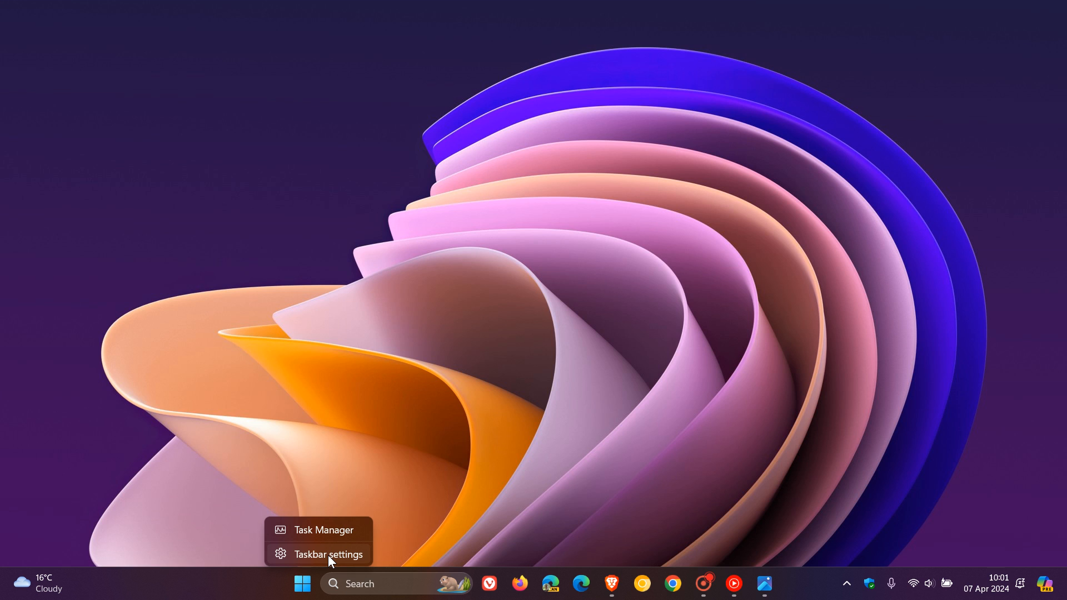
click(328, 553)
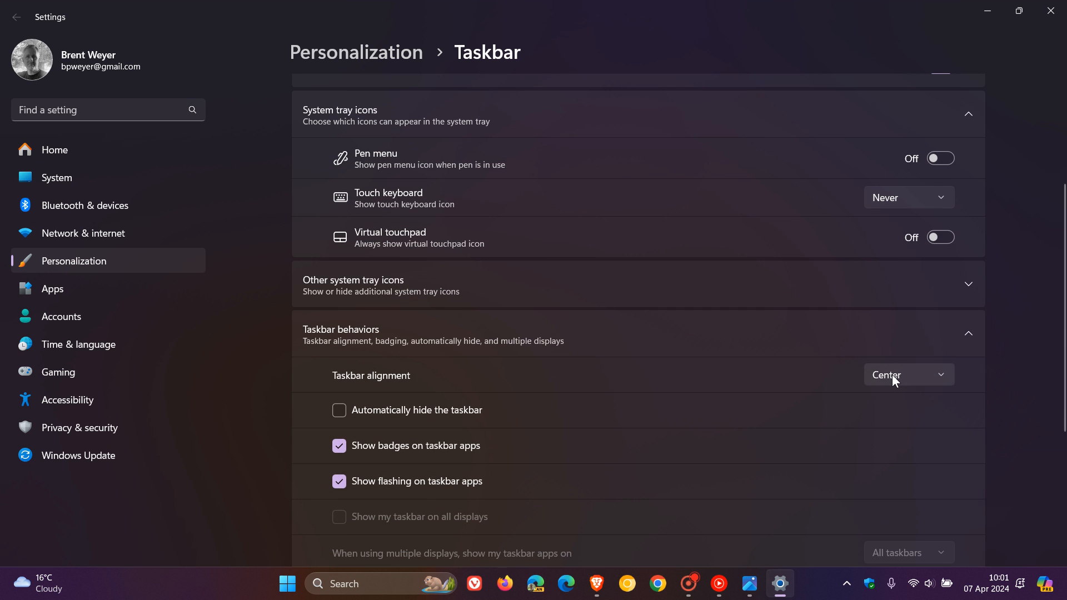
click(908, 374)
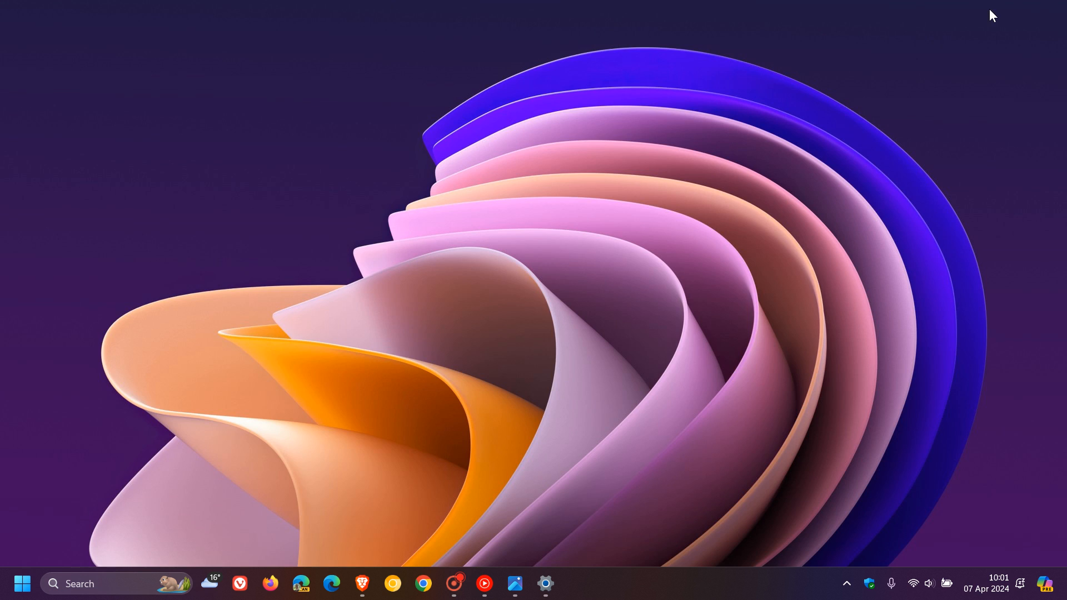
mouse_move(428, 303)
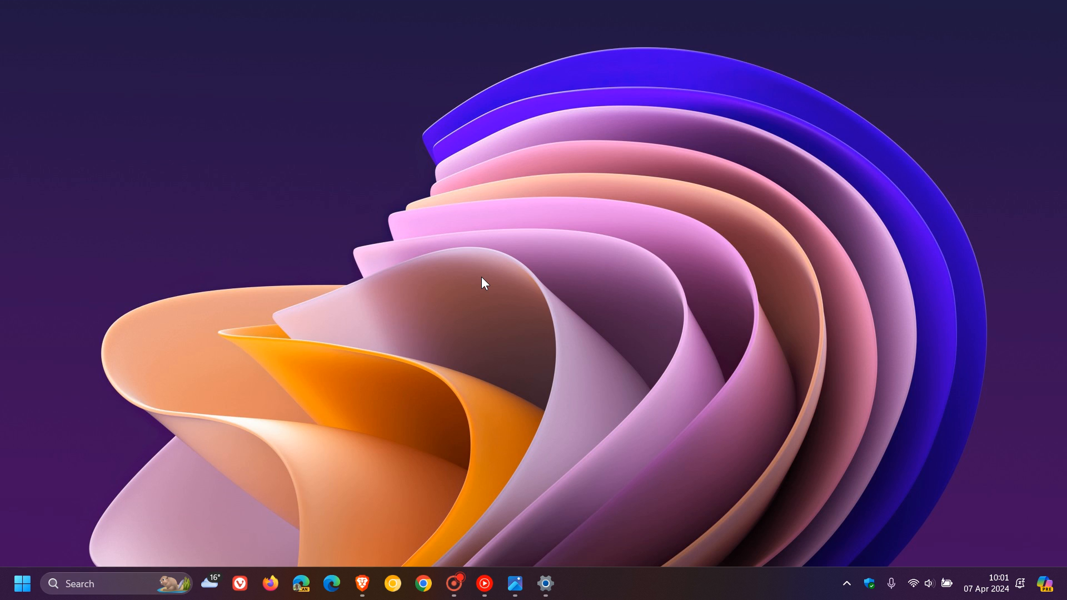
mouse_move(277, 366)
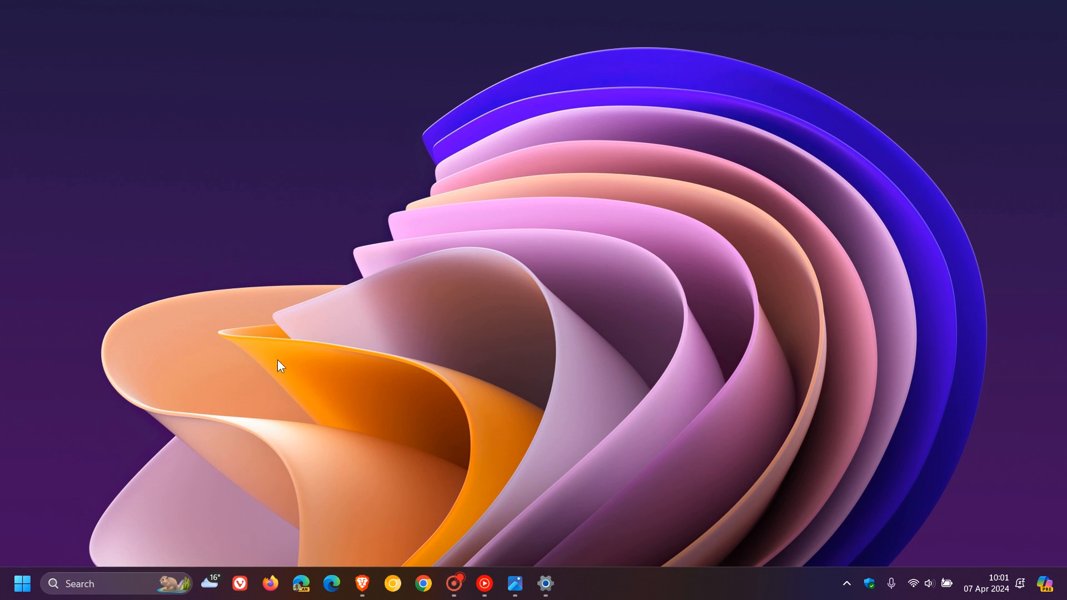
mouse_move(209, 584)
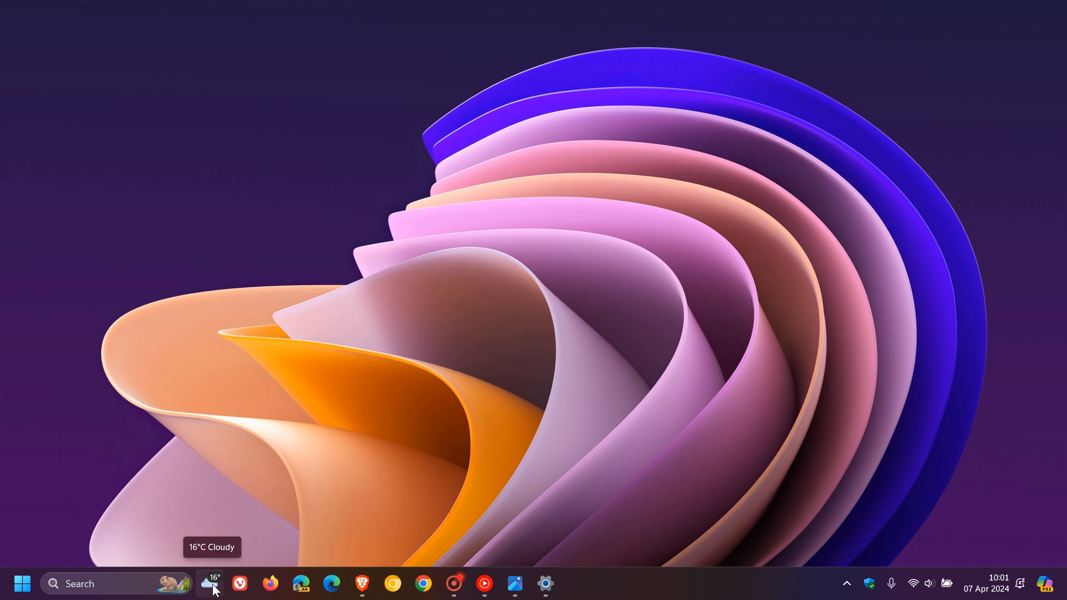
click(209, 583)
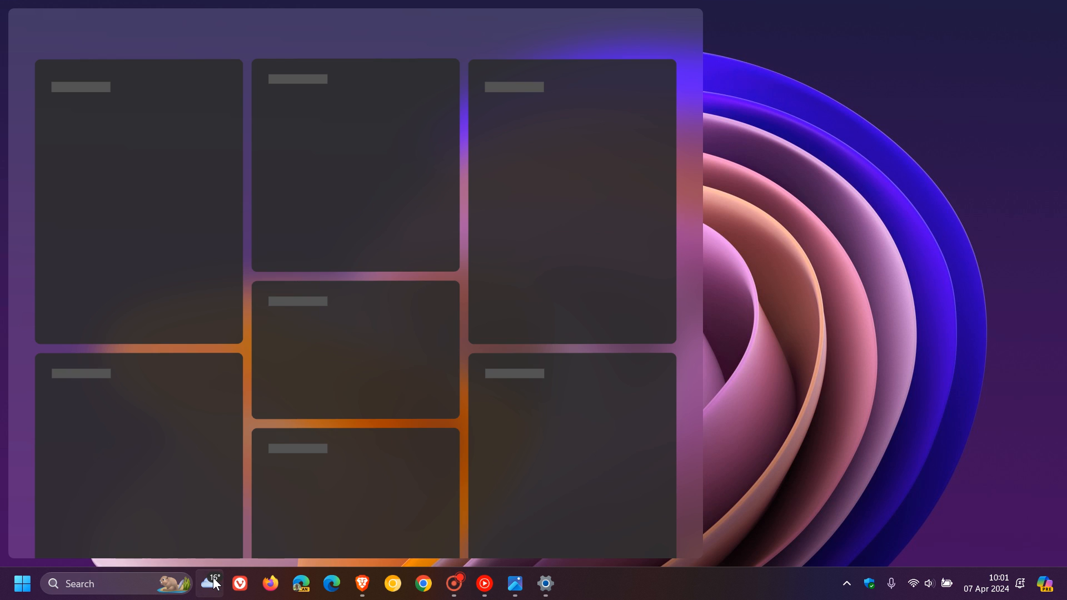
click(211, 583)
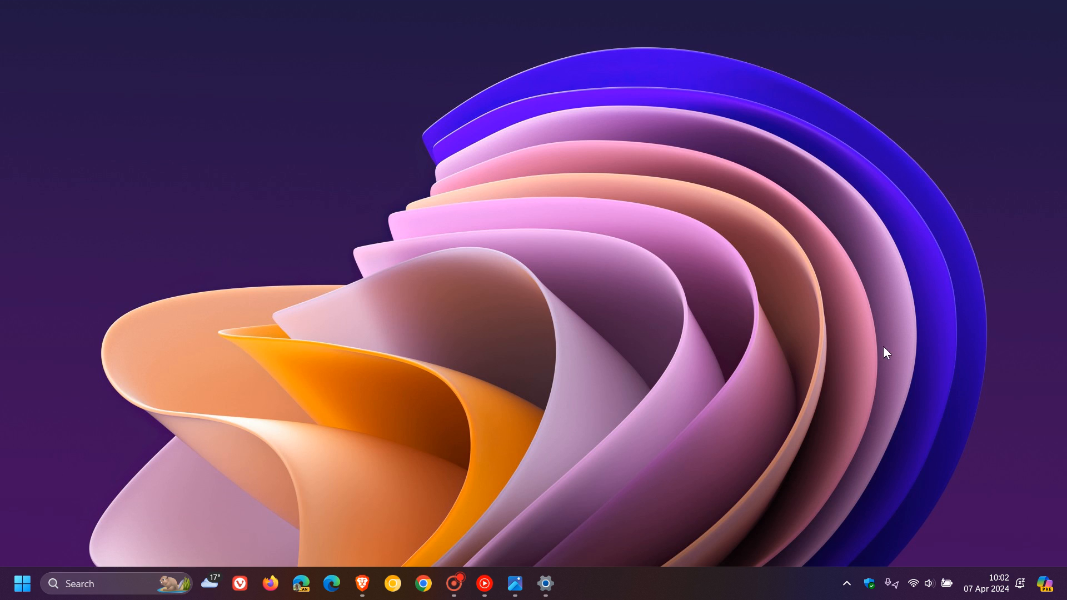
mouse_move(894, 369)
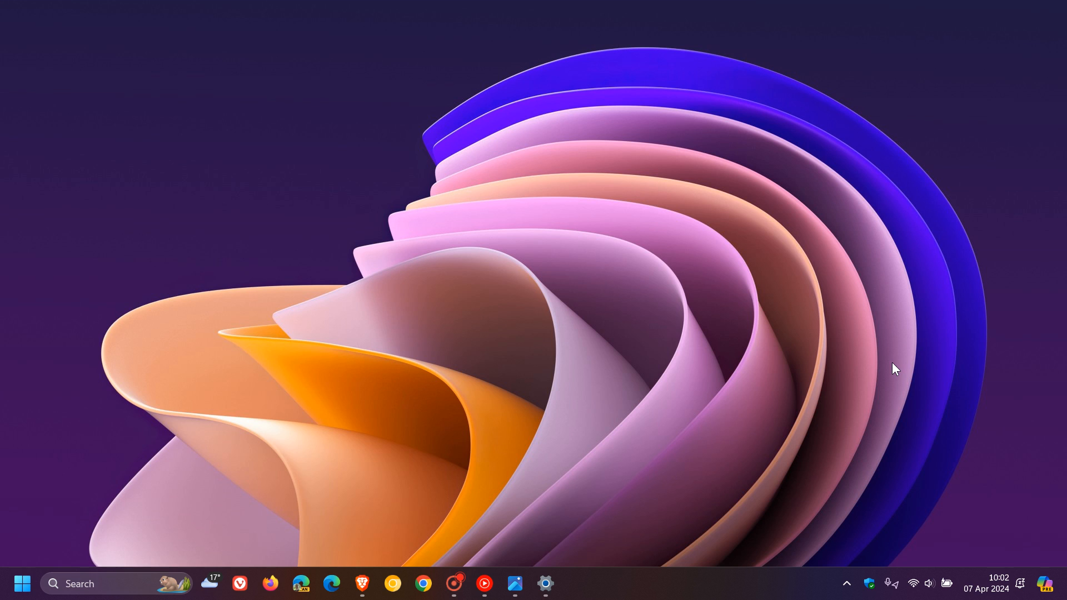
mouse_move(806, 599)
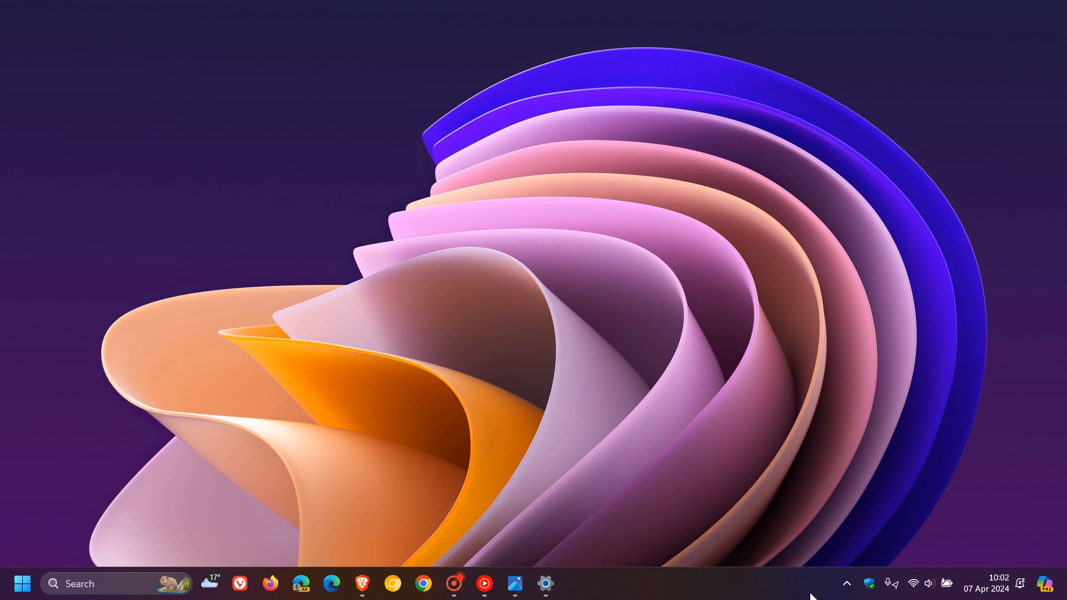
mouse_move(805, 568)
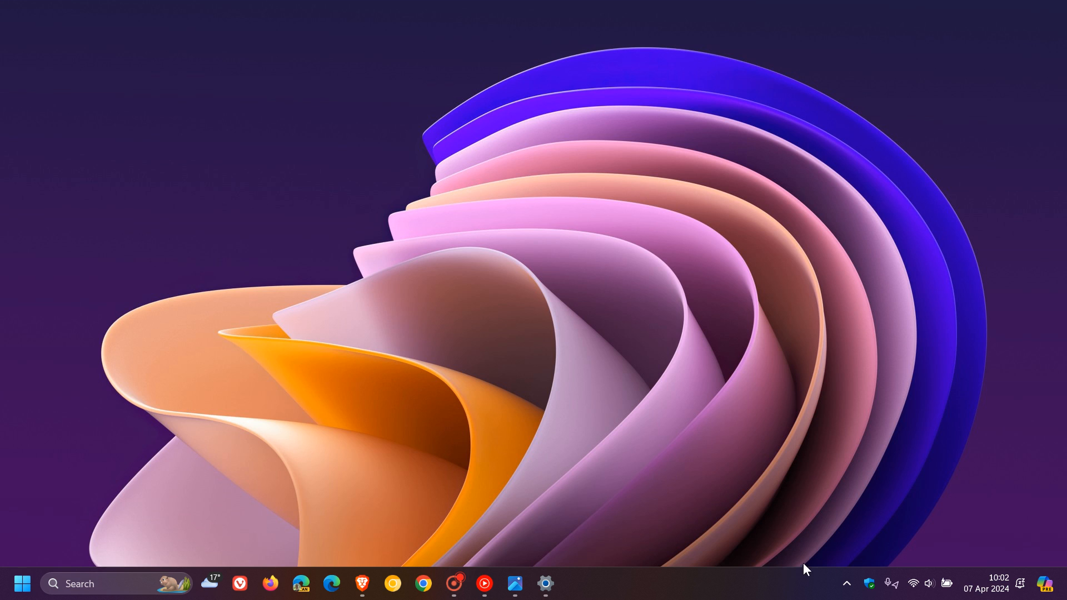
mouse_move(798, 573)
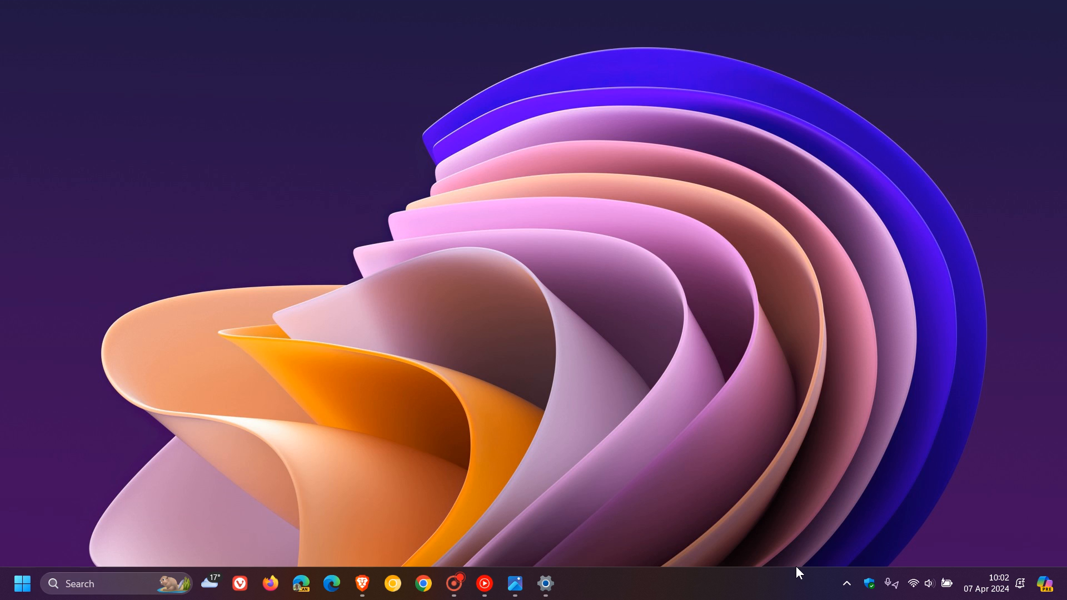
mouse_move(821, 584)
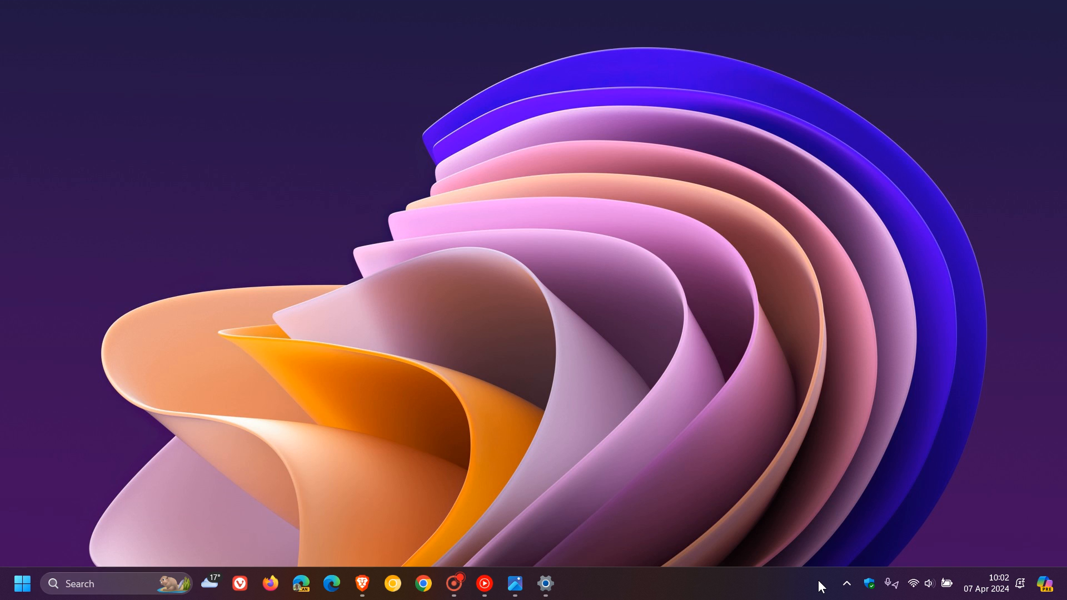
mouse_move(824, 593)
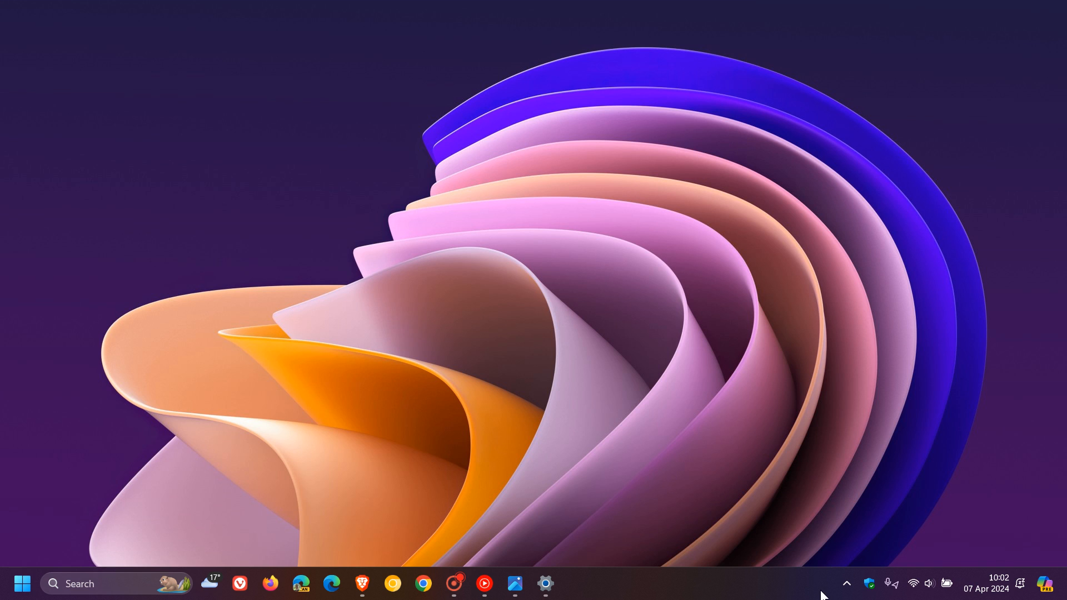
mouse_move(894, 169)
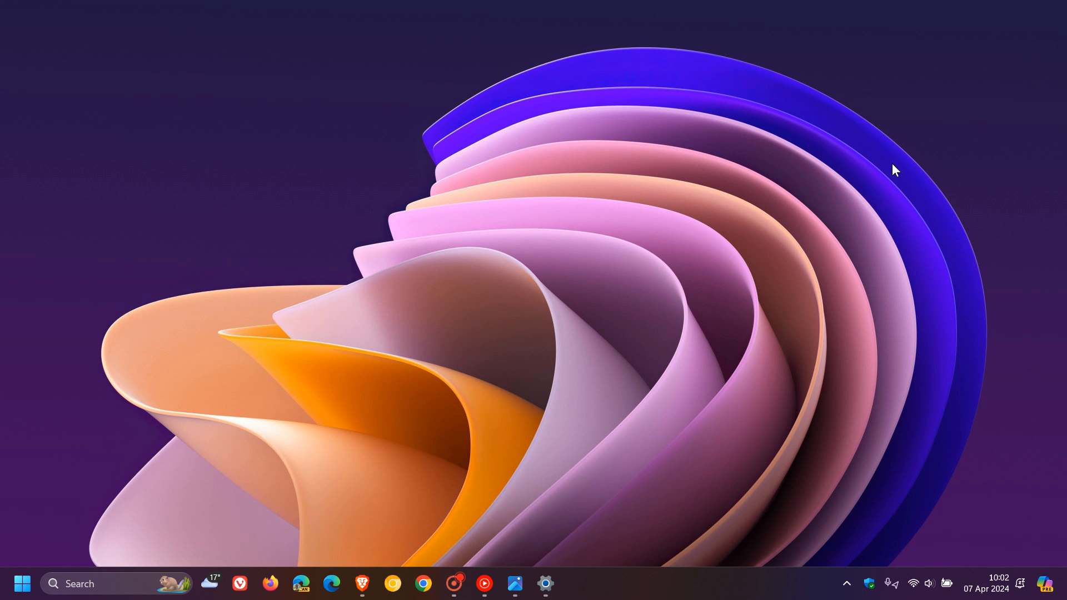
click(210, 583)
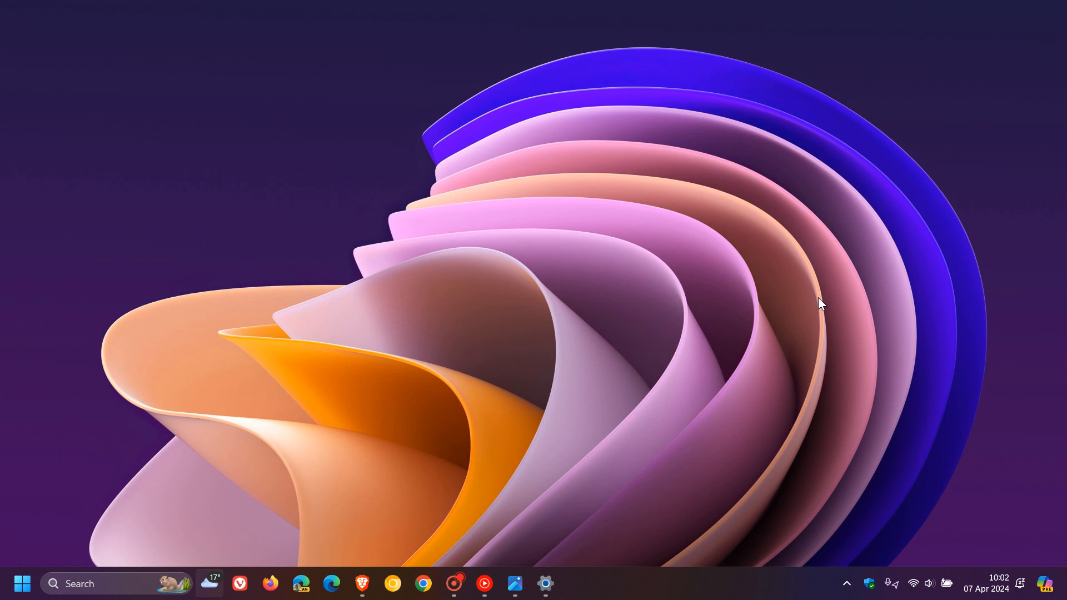
mouse_move(802, 317)
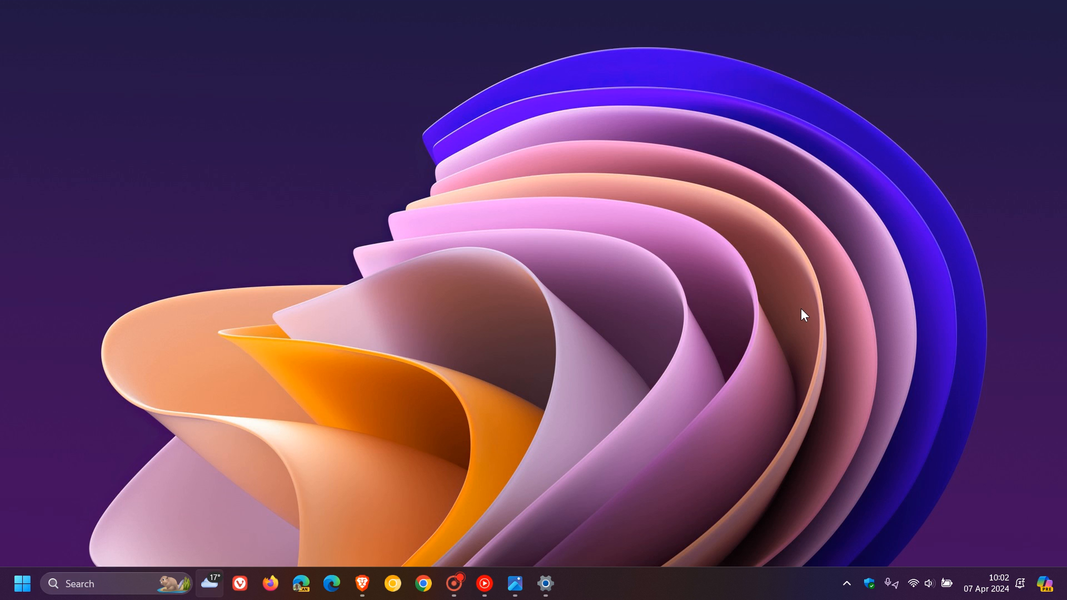